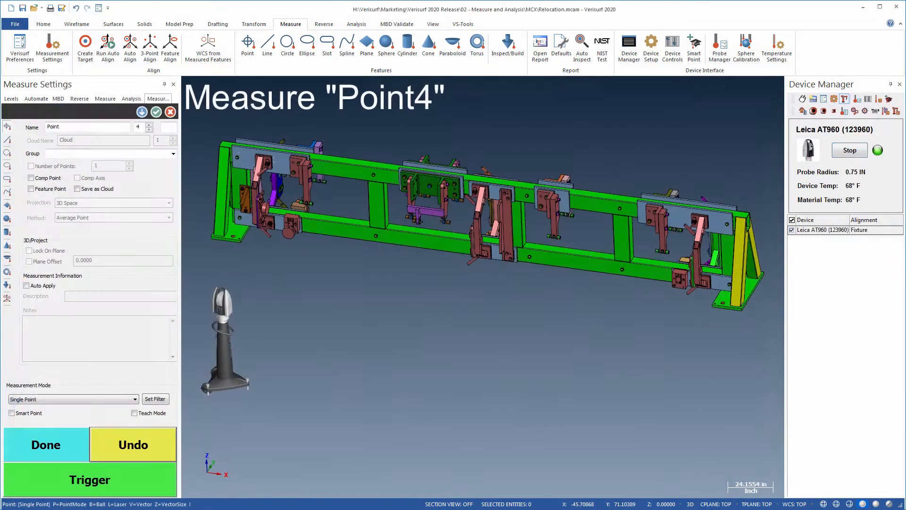
Measure fixture points Point4 through Point10 with the trigger
click(90, 479)
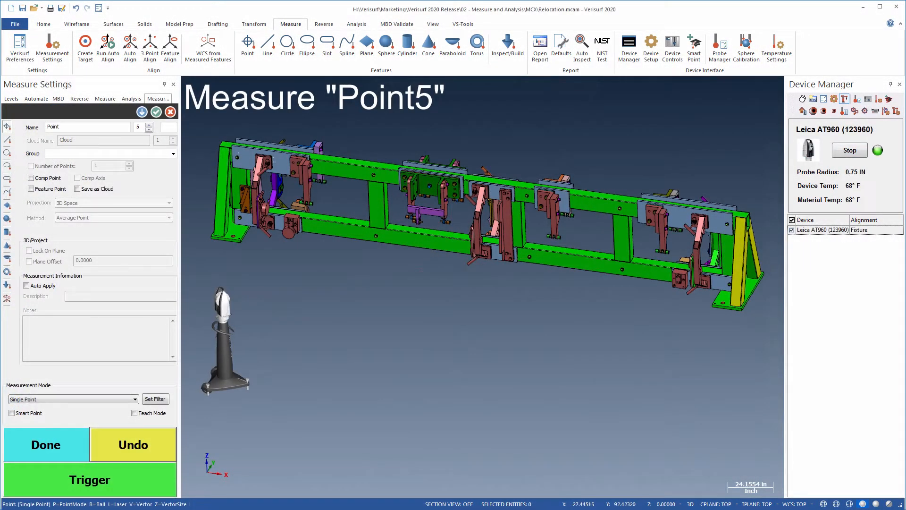
click(90, 479)
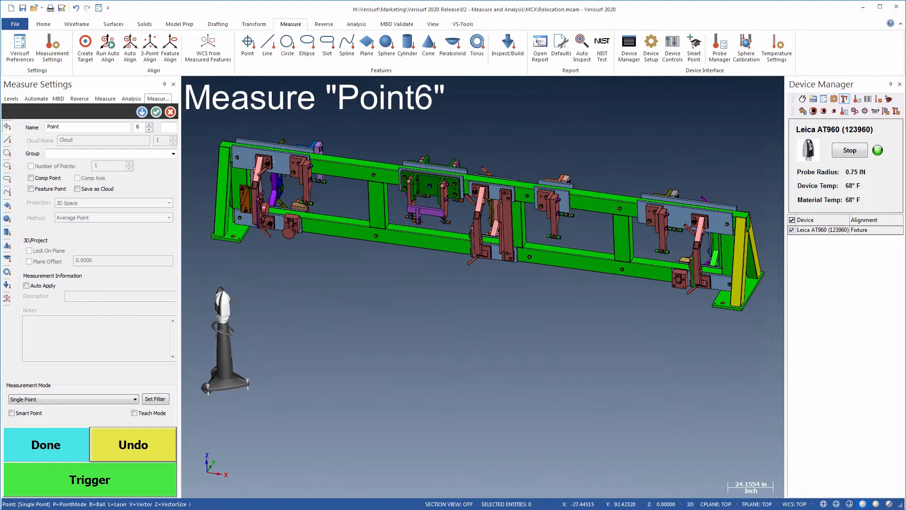
click(90, 479)
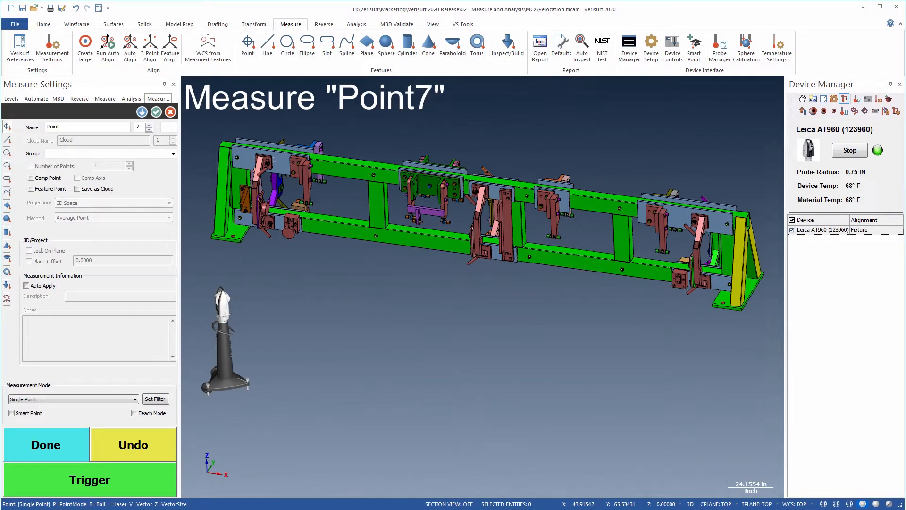
click(89, 479)
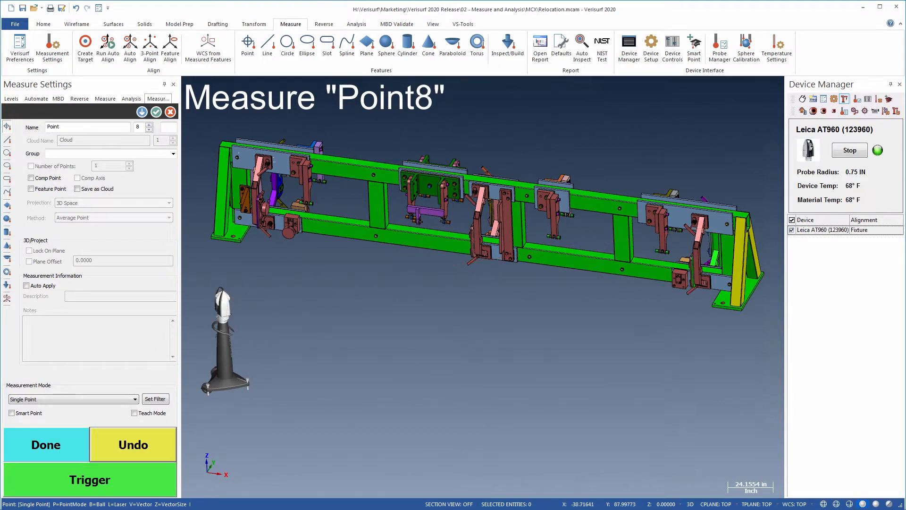
click(90, 479)
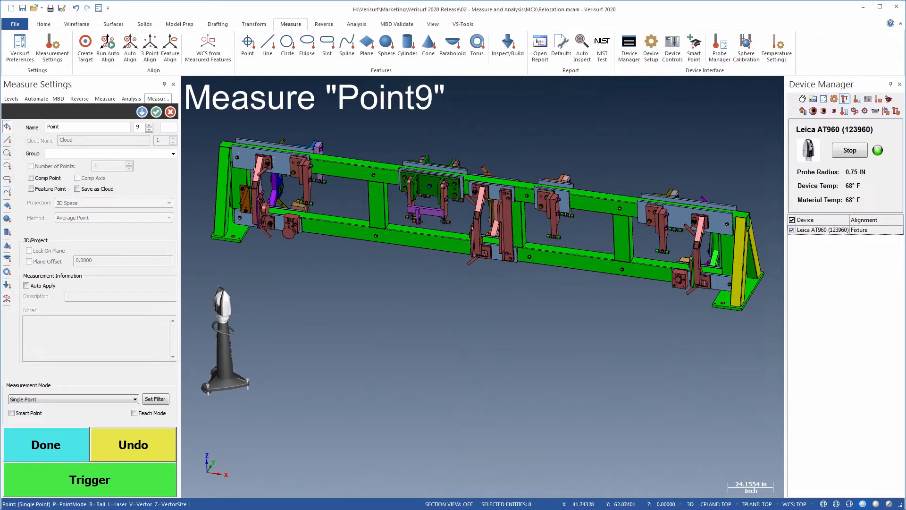
click(89, 479)
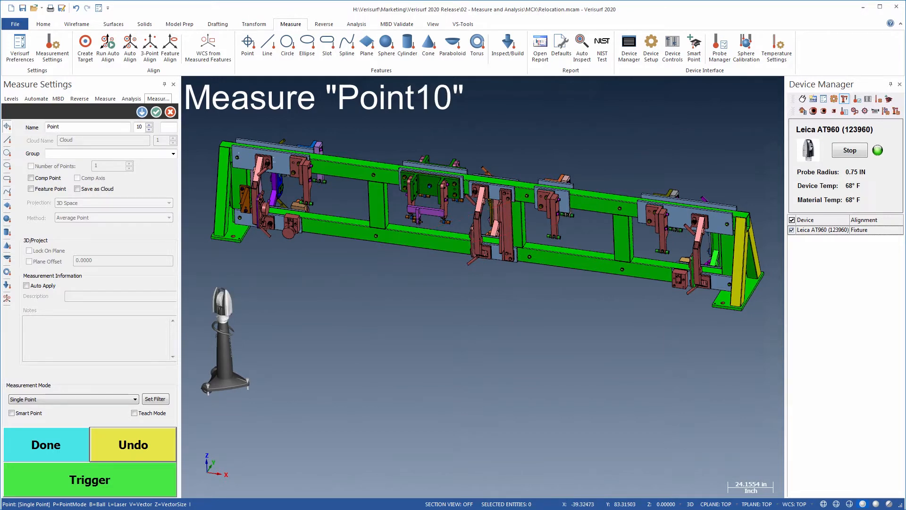
click(46, 444)
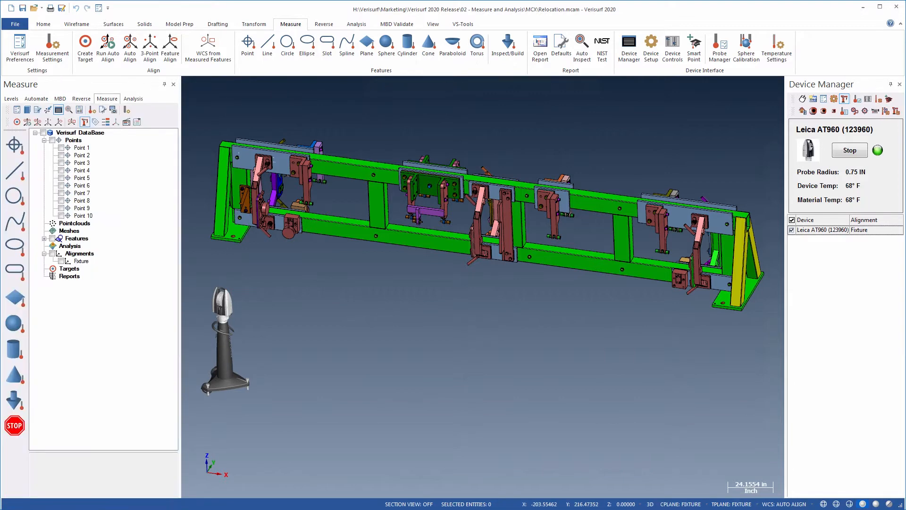
Relocate the tracker and open the action menu for the measured Points group
drag(224, 341, 511, 378)
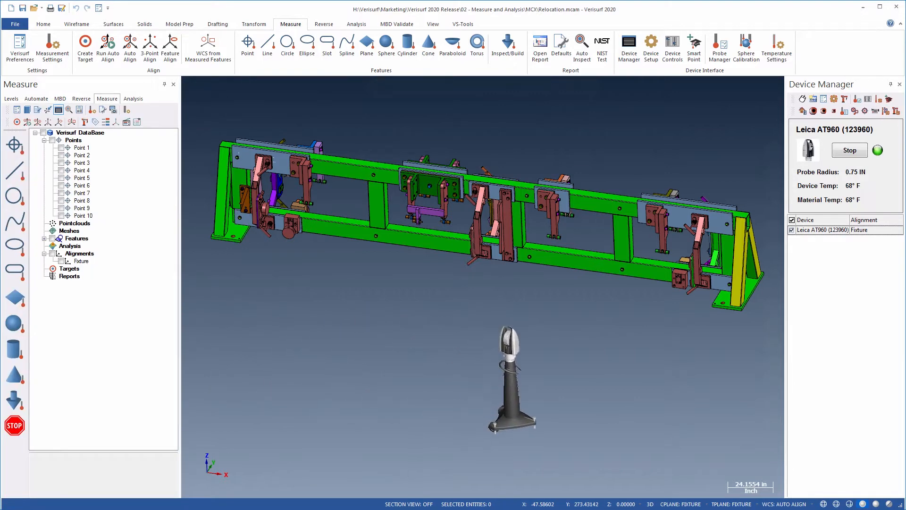
click(74, 141)
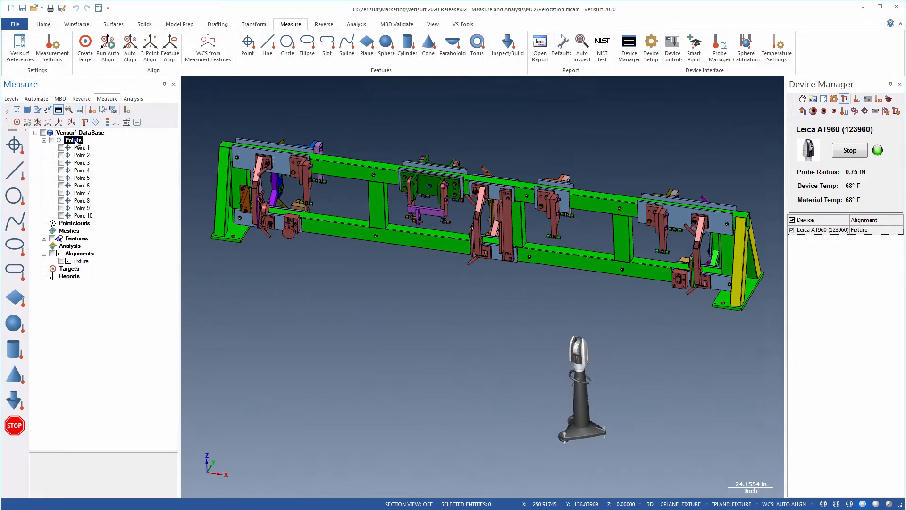
right_click(72, 141)
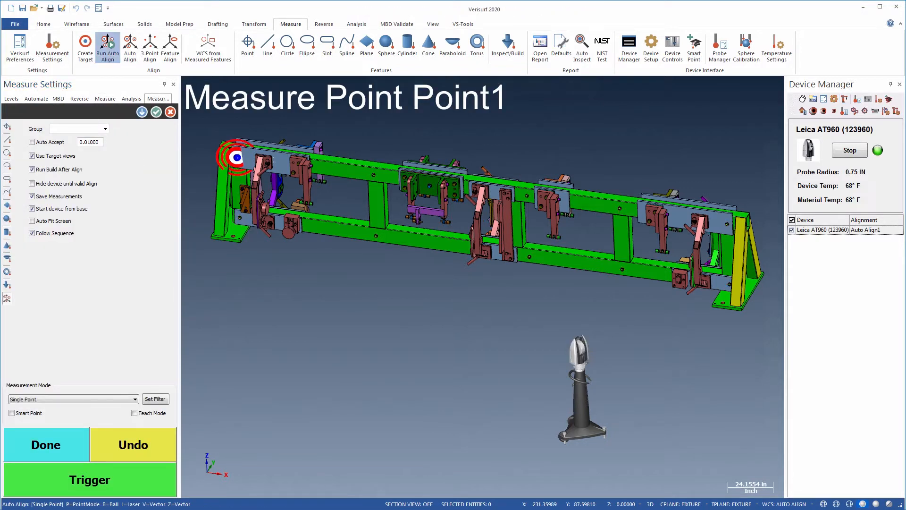
Remeasure Point1, Point3 and Point10 for the automatic alignment
click(90, 479)
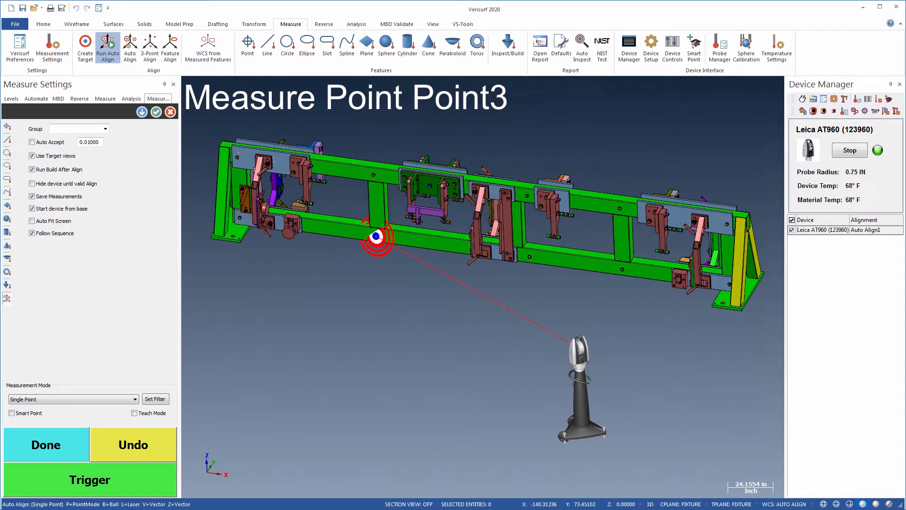
click(90, 479)
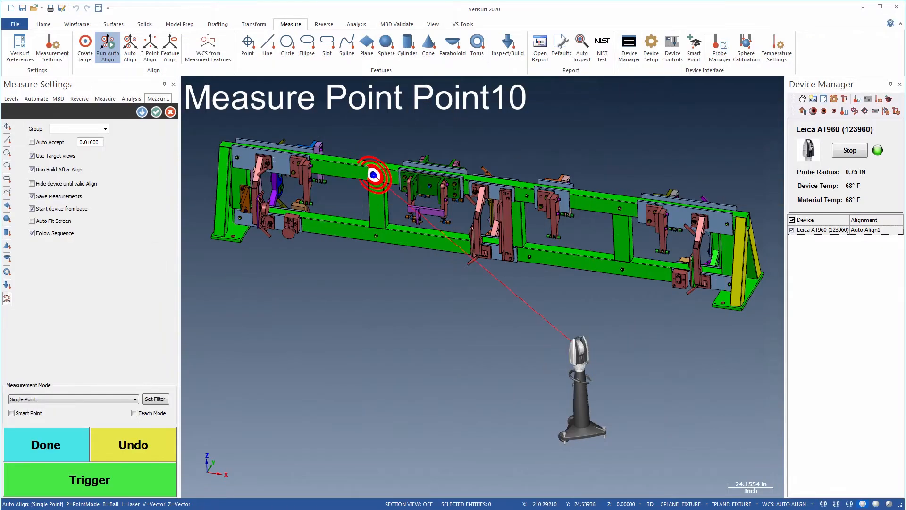
click(46, 444)
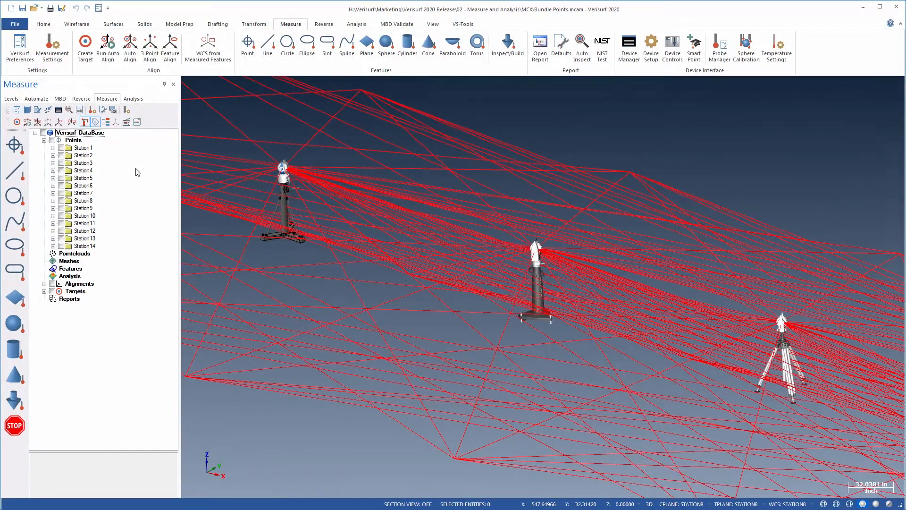
Select the Points group holding Station1 through Station14
click(73, 139)
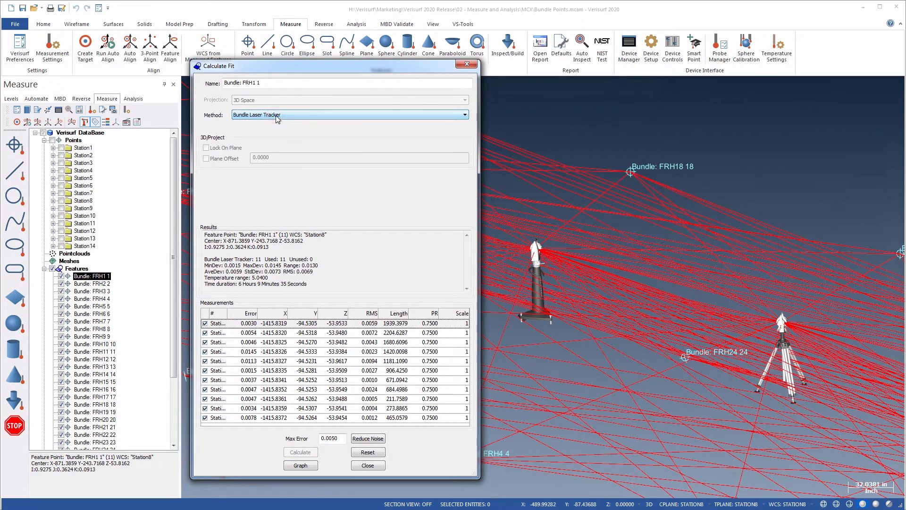
Refit Bundle: FRH 1 with Bundle Laser Tracker and Reduce Noise at Max Error 0.0050
click(237, 314)
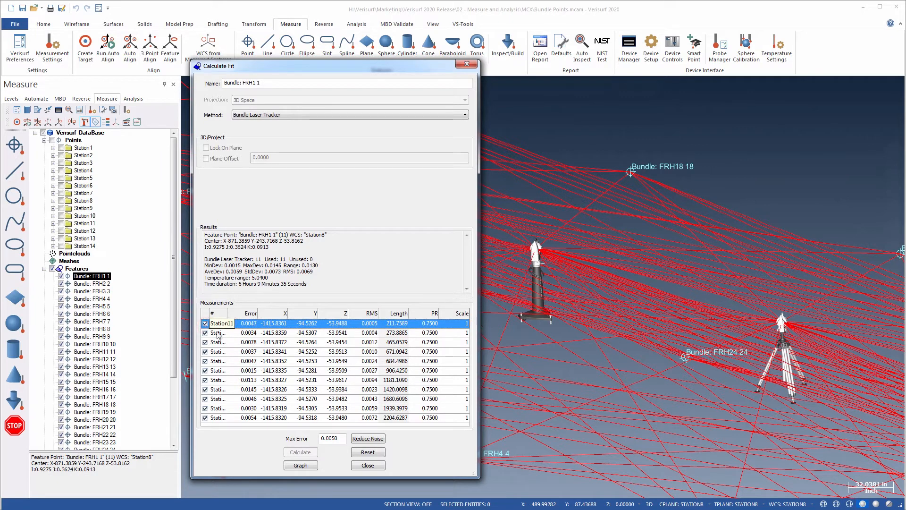
click(367, 438)
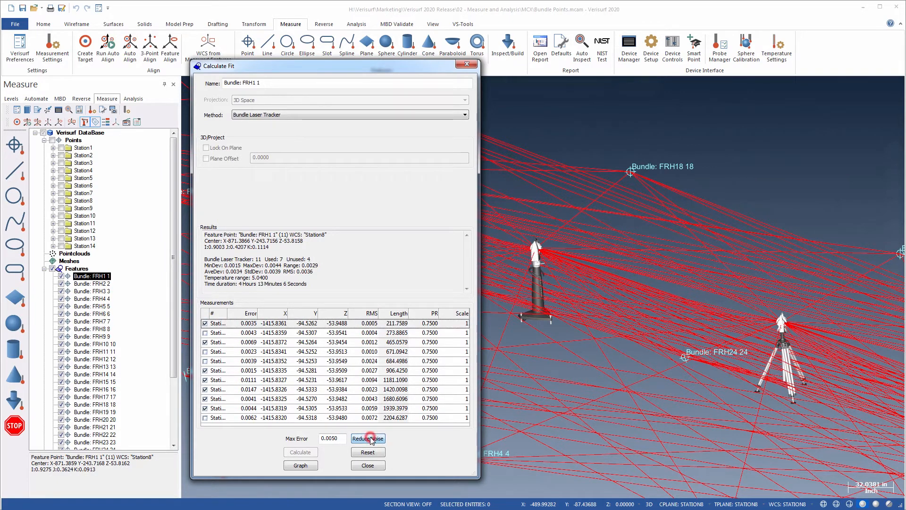
click(368, 438)
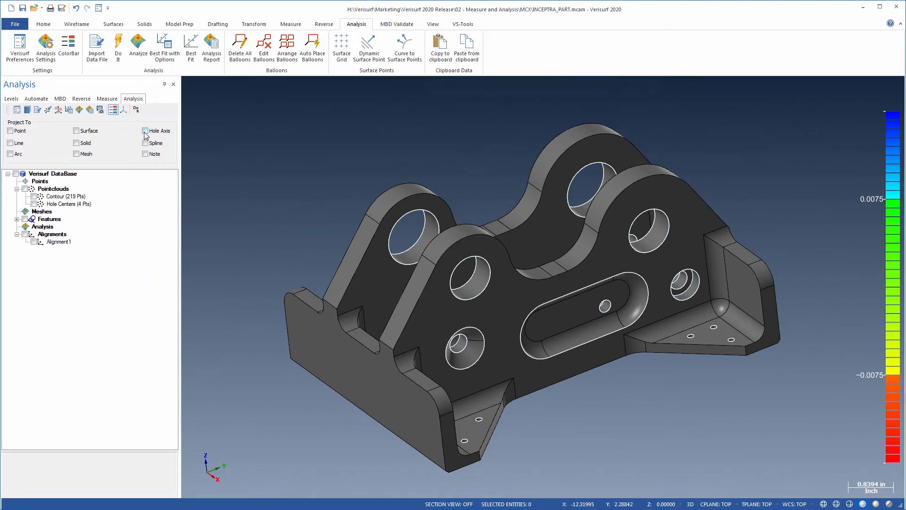
Analyze projected onto hole axes, then onto surfaces, solids and meshes
click(79, 110)
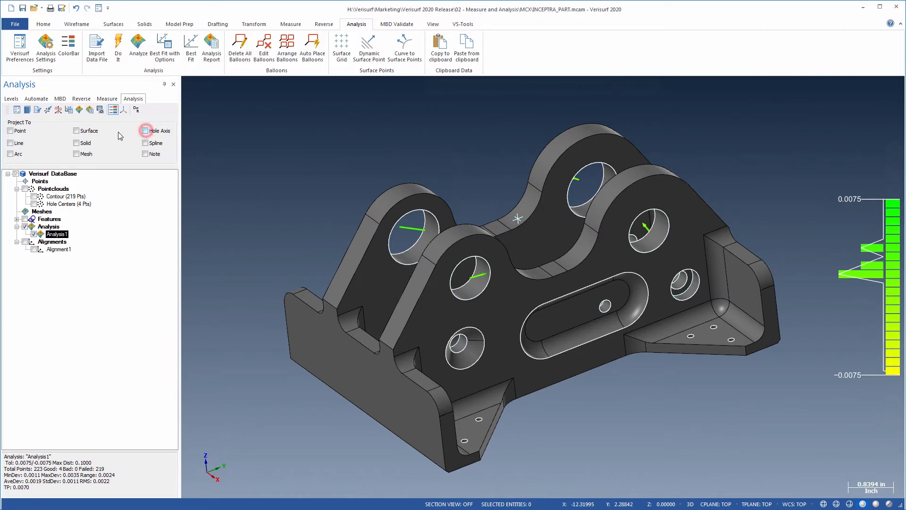
click(77, 130)
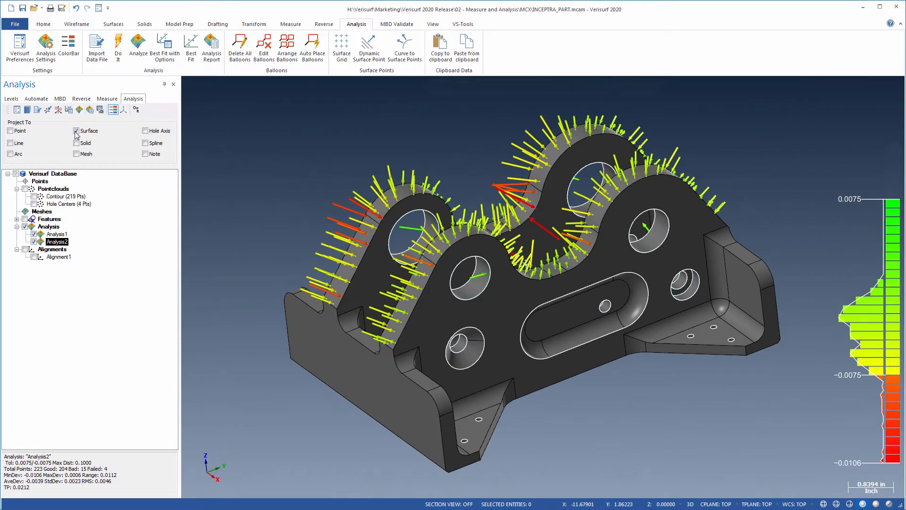
click(77, 154)
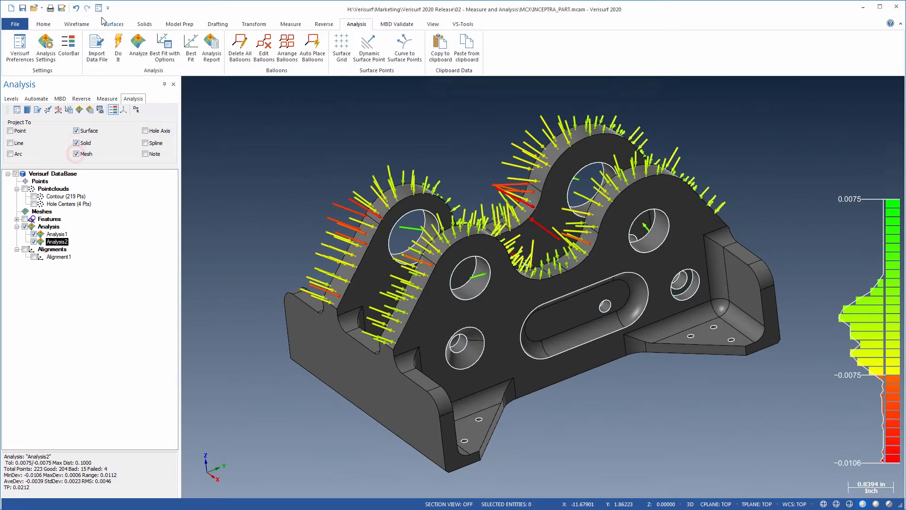
Review the Projection Settings in Preferences and close them
click(19, 47)
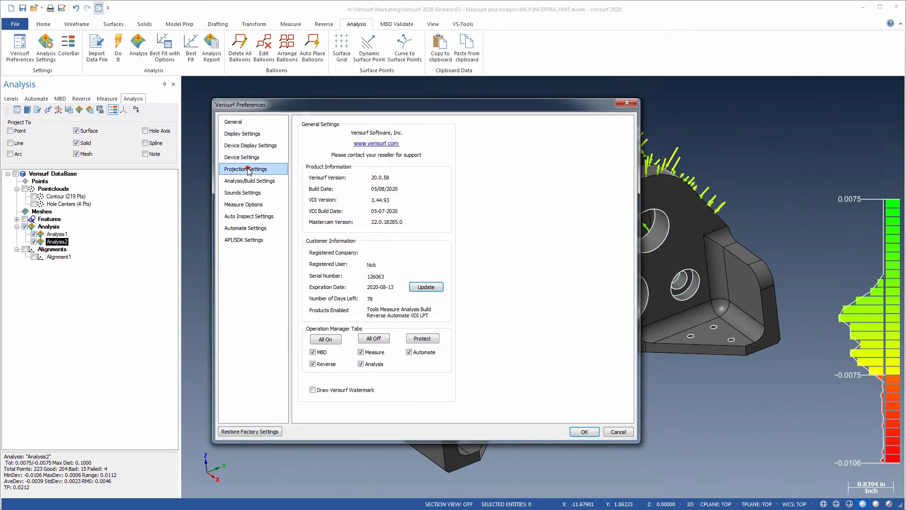
click(245, 168)
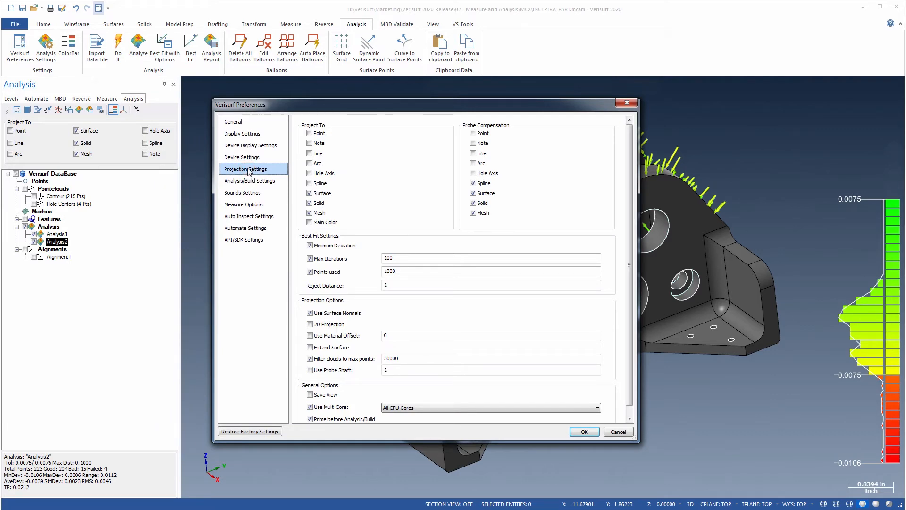
click(583, 431)
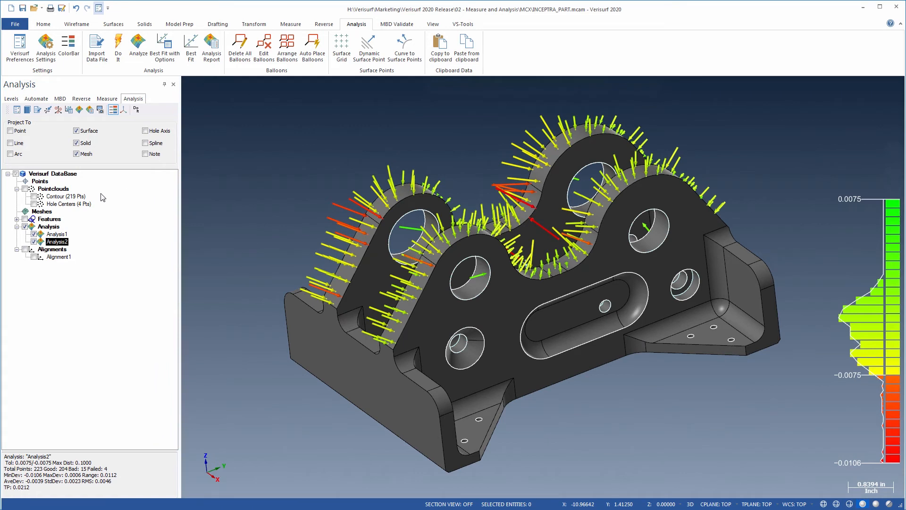
right_click(64, 196)
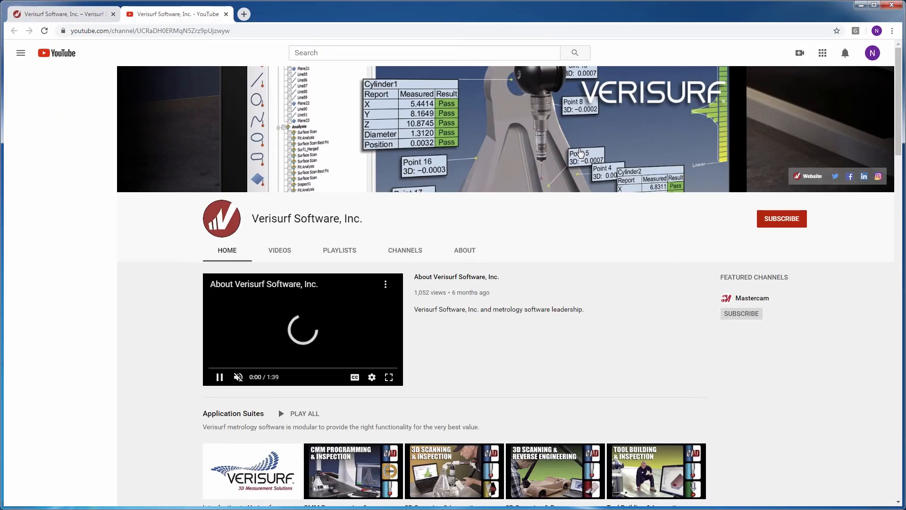
Expand the YouTube sidebar from the Verisurf channel page's hamburger menu
click(21, 52)
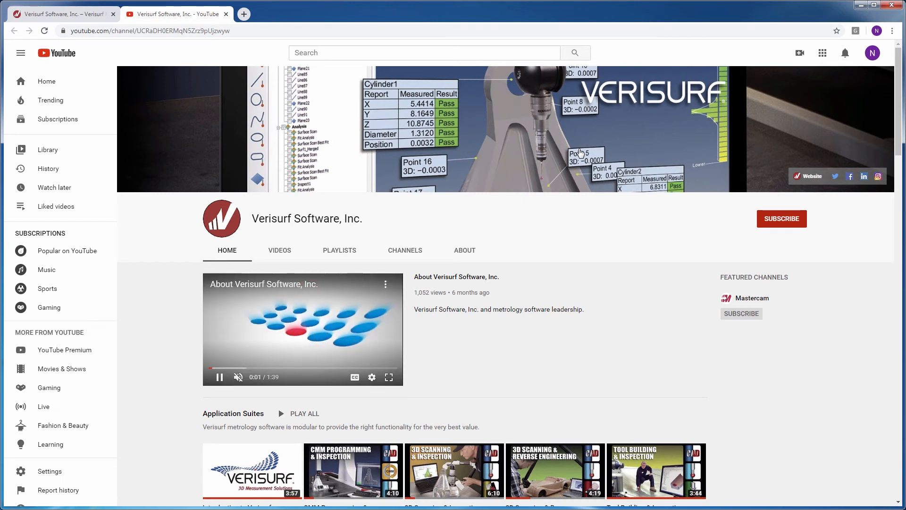